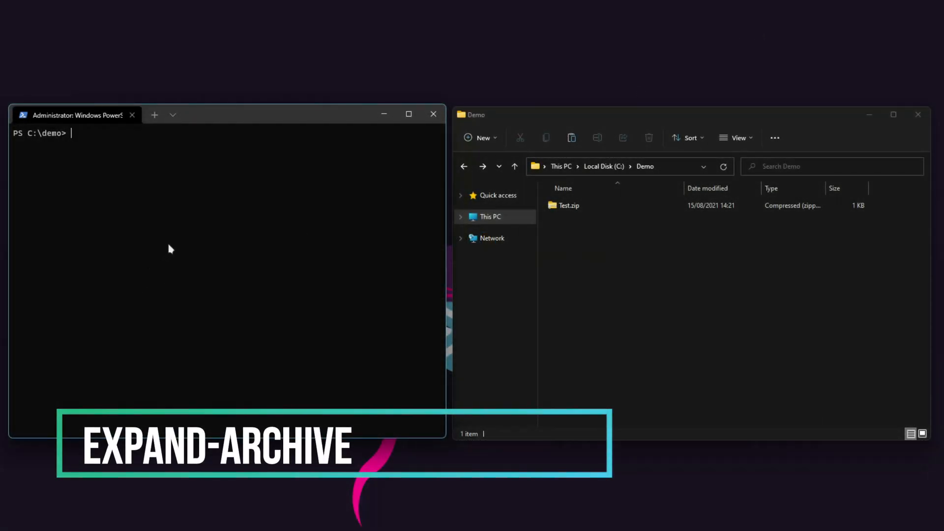
# - Run Expand-Archive Test.zip so the contents extract into a new Test folder in C:\demo
pyautogui.click(569, 206)
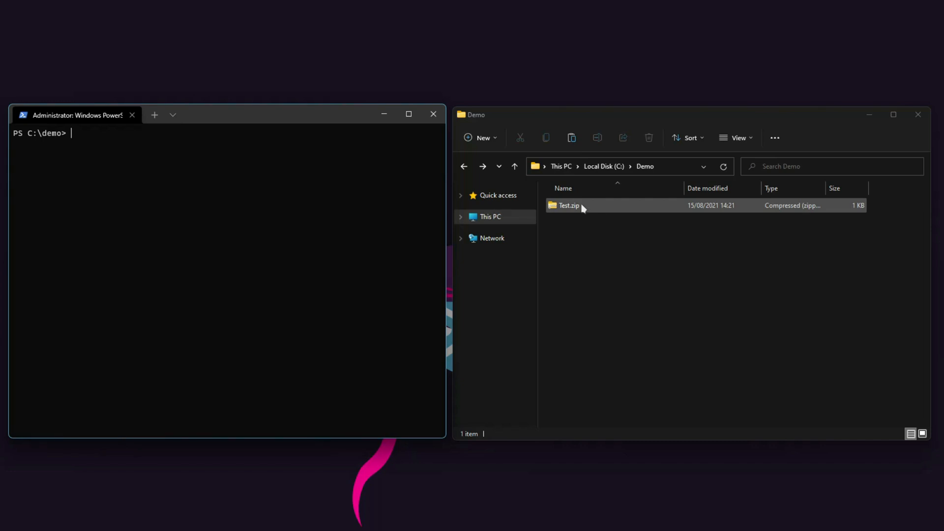
pyautogui.click(309, 240)
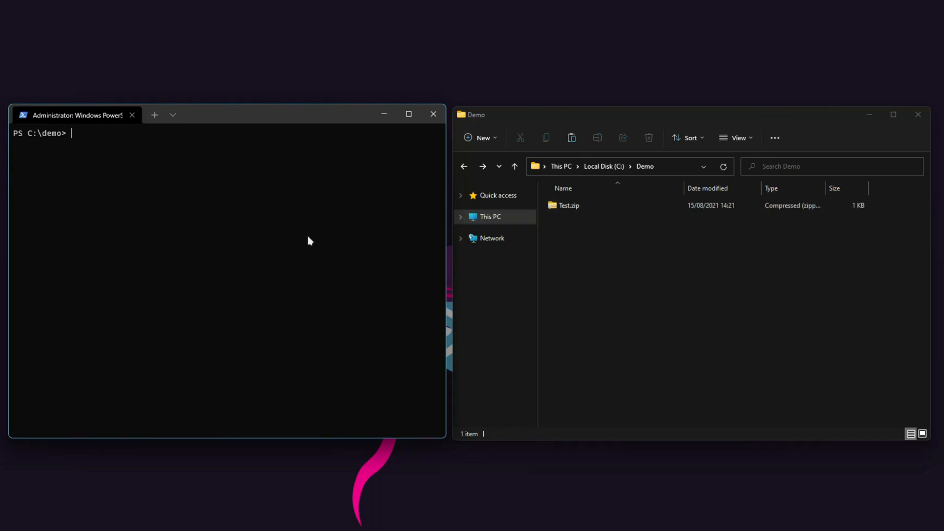
pyautogui.moveTo(51, 83)
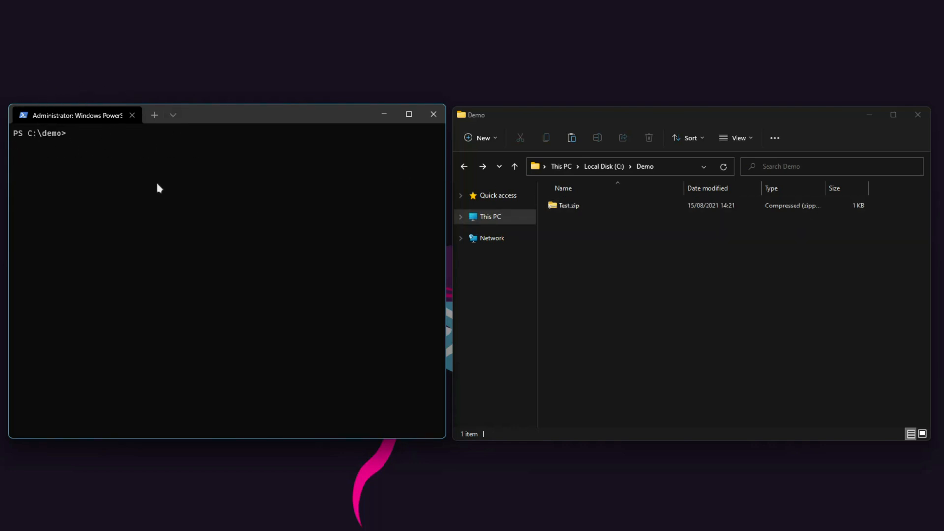
pyautogui.write('Expand-Archive')
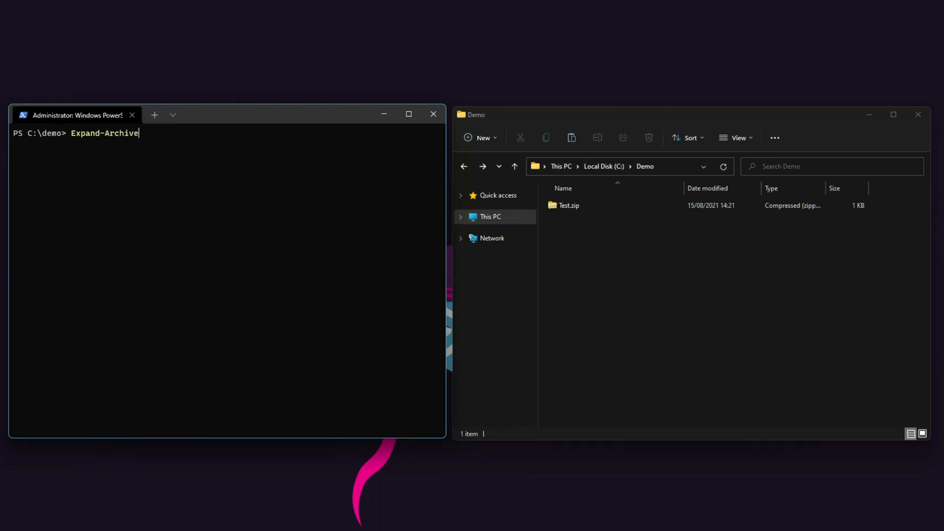
pyautogui.write('T')
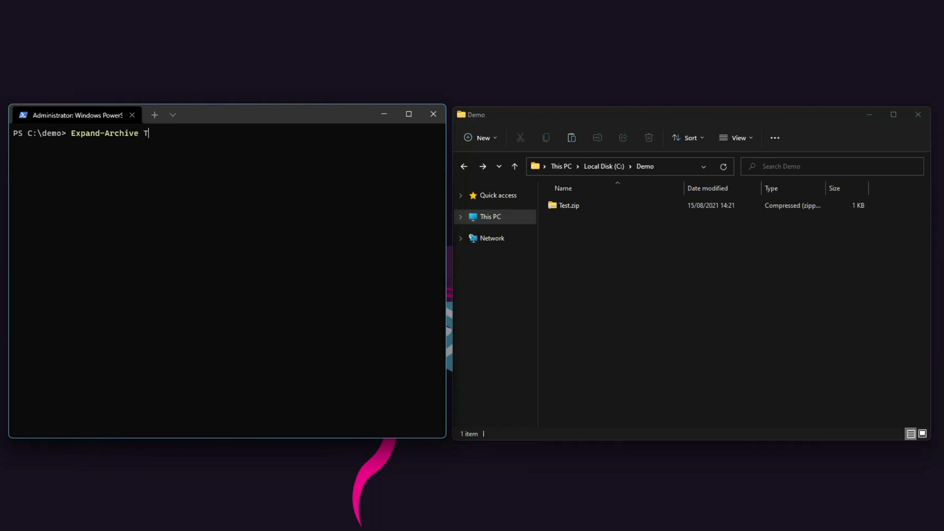
pyautogui.write('est.zip')
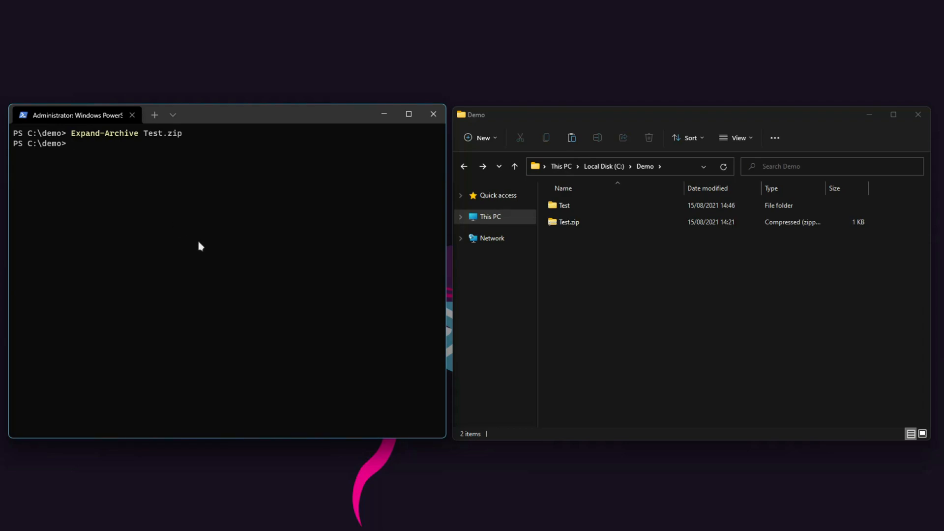
pyautogui.click(564, 205)
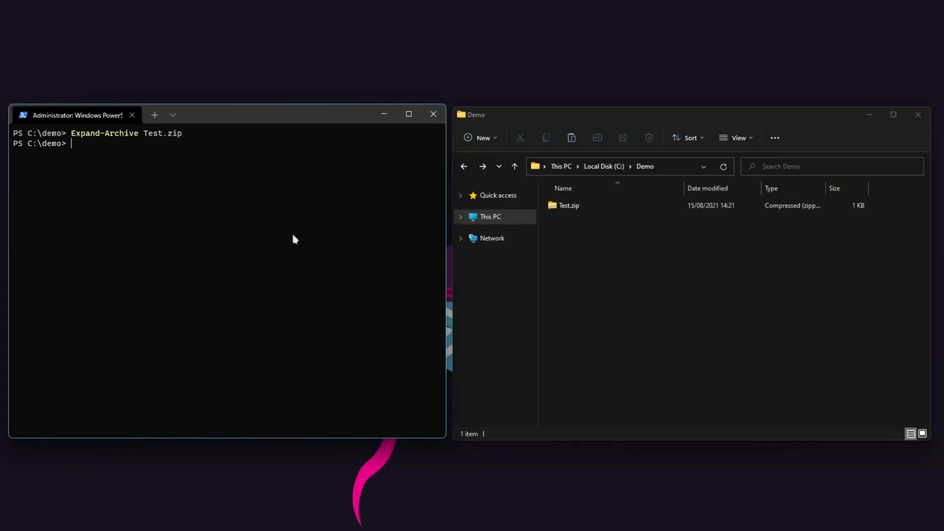
# - Run Expand-Archive Test.zip -DestinationPath C:\demo and check the extracted Test.txt in Explorer
pyautogui.write('Expand-Archive Test.zip')
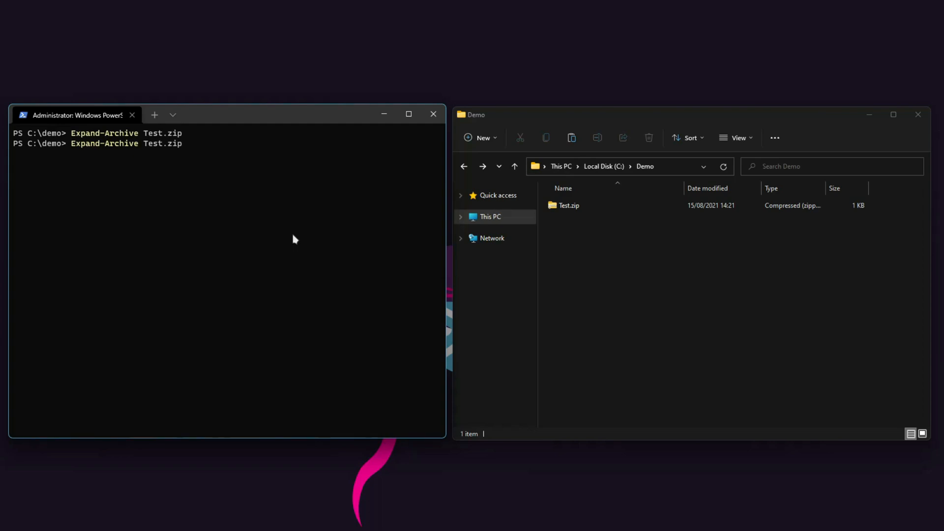
pyautogui.write('-DestinationPath')
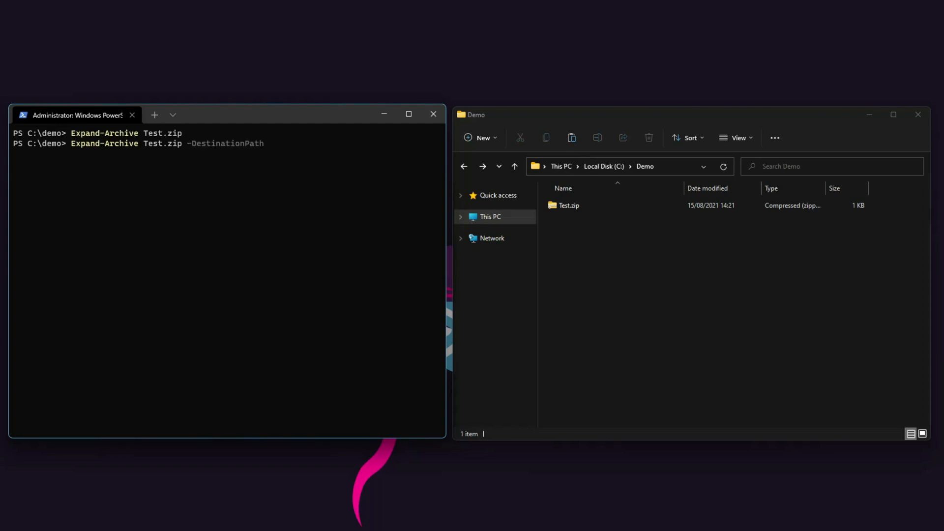
pyautogui.write('C:\\demo')
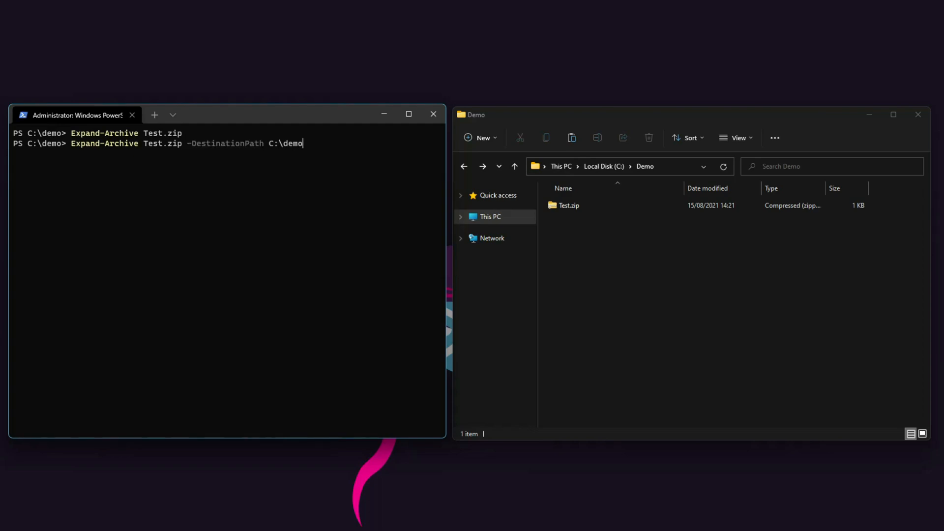
pyautogui.press('Enter')
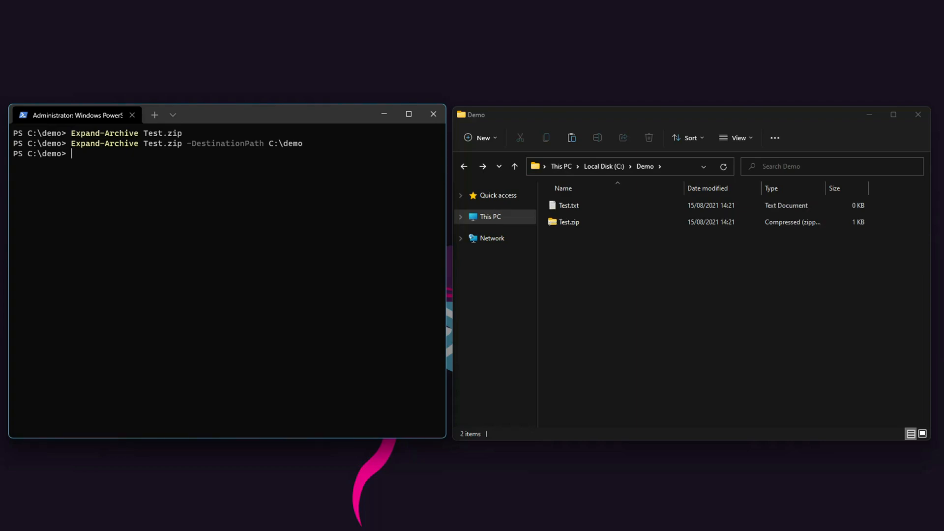
pyautogui.click(569, 204)
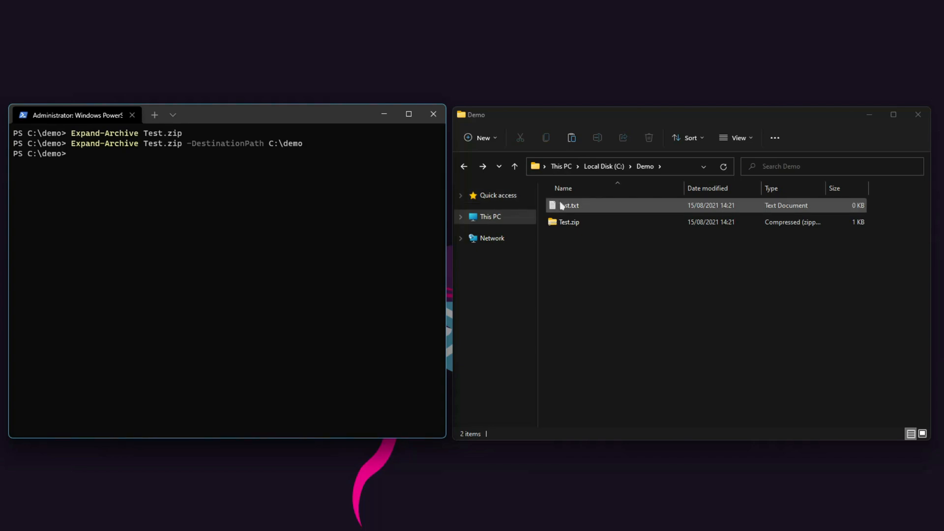
pyautogui.click(569, 205)
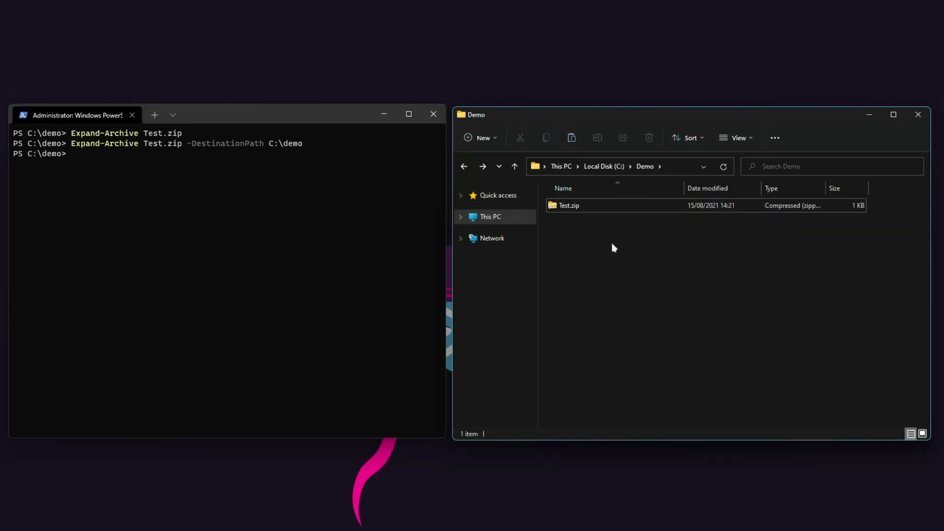
pyautogui.moveTo(610, 237)
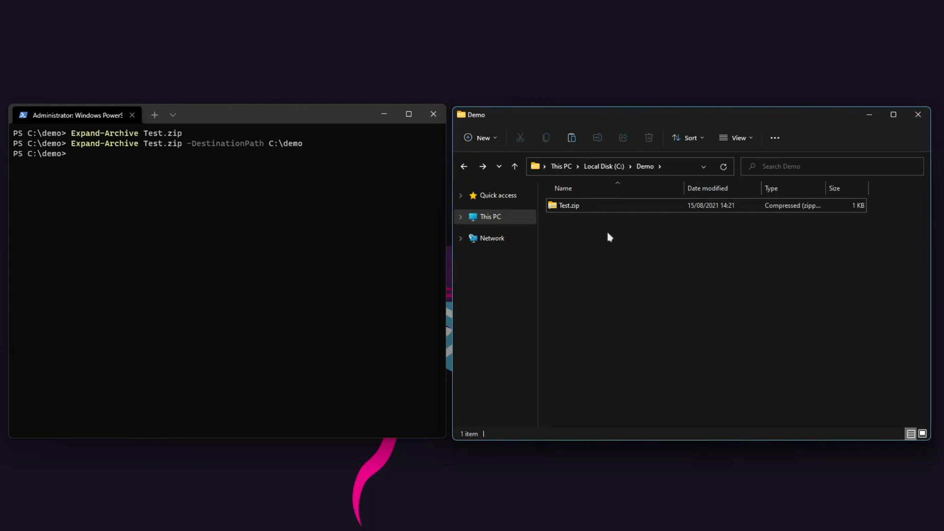
# - Start Expand-Archive -path test.zip at the prompt, then delete the path argument without running it
pyautogui.click(569, 205)
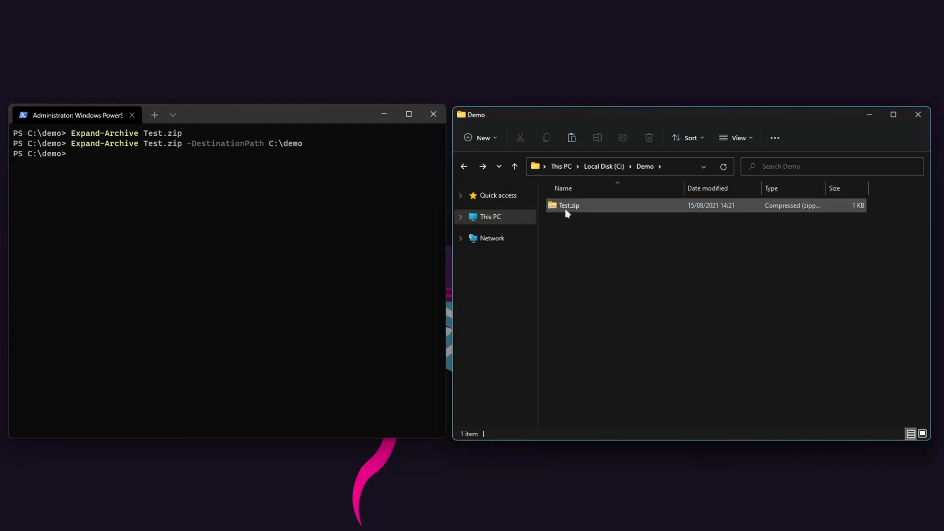
pyautogui.moveTo(567, 213)
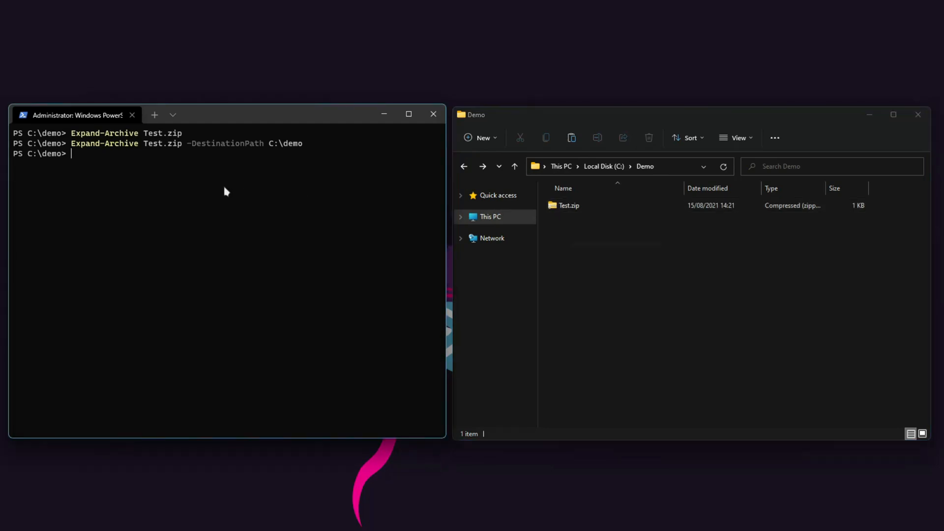
pyautogui.write('Expand-Archive -path test.')
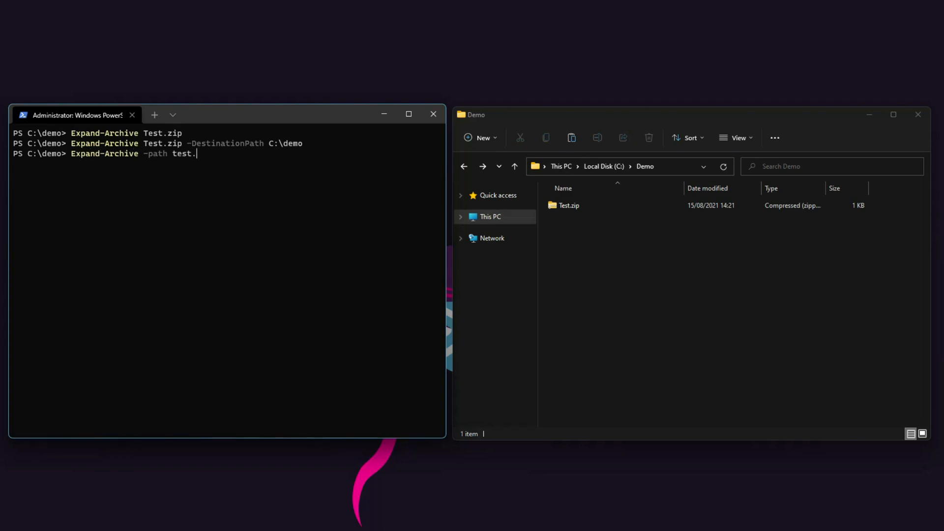
pyautogui.write('zip')
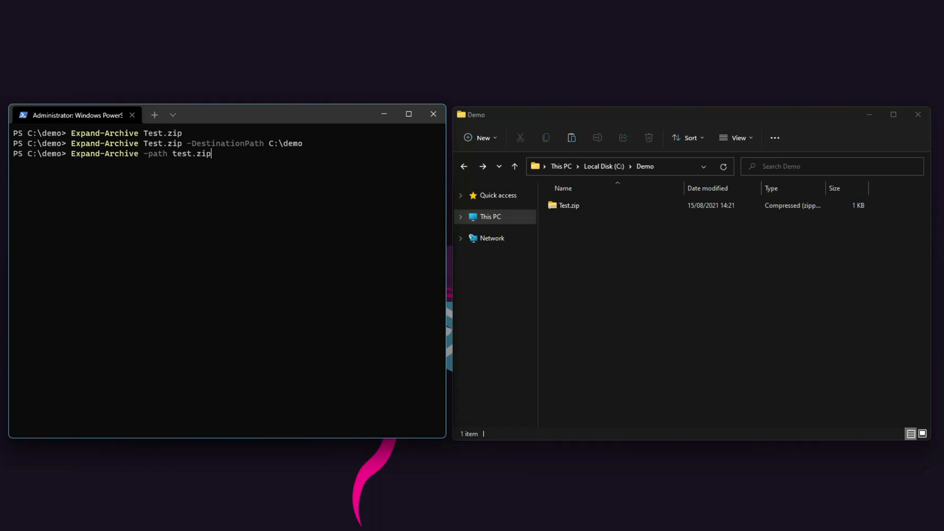
pyautogui.press('Backspace')
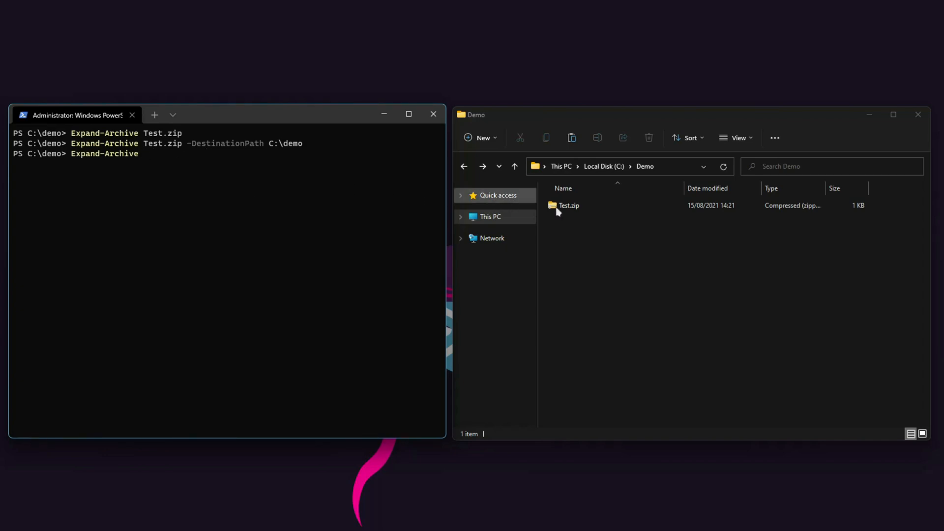
# - Rename Test.zip in the Demo folder to Test[v1].zip
pyautogui.rightClick(569, 205)
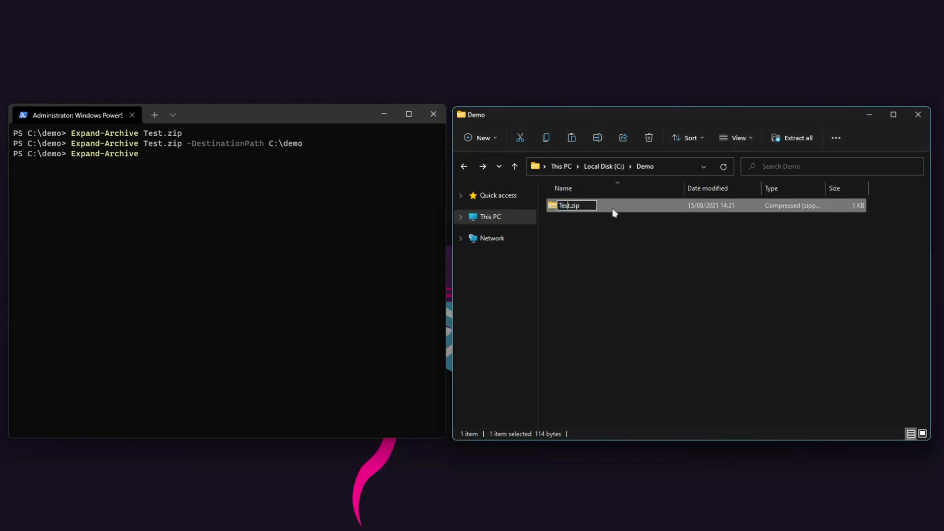
pyautogui.write('[v1]')
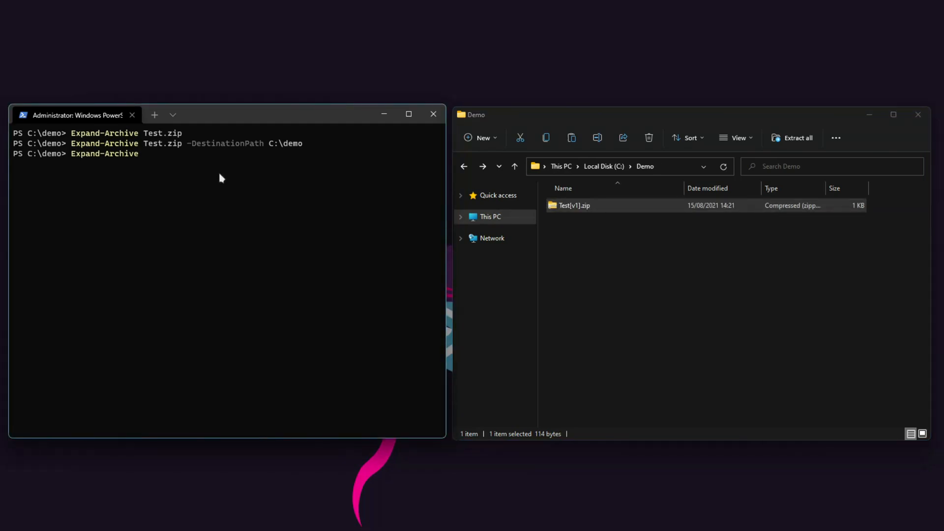
# - Run Expand-Archive -LiteralPath C:\demo\Test[v1].zip -DestinationPath C:\demo to extract the bracketed archive
pyautogui.write('-LiteralPath')
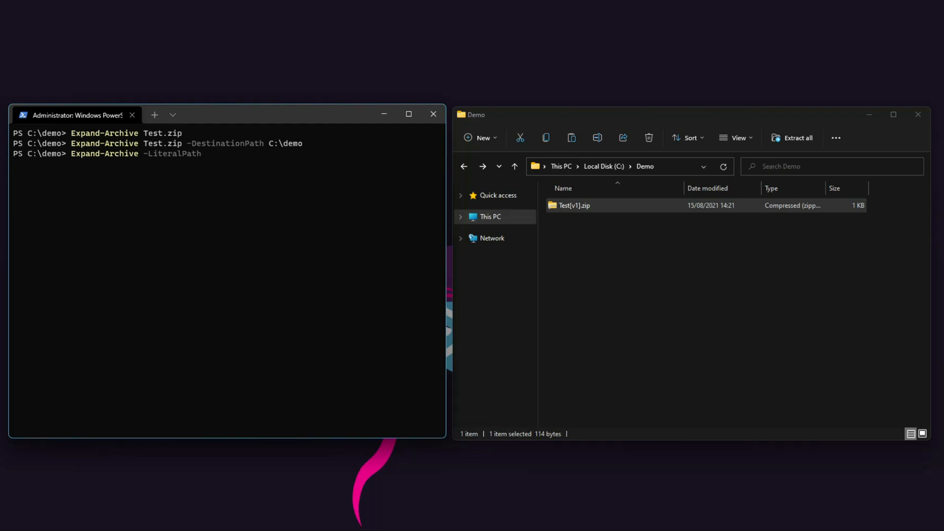
pyautogui.write('C:\\demo')
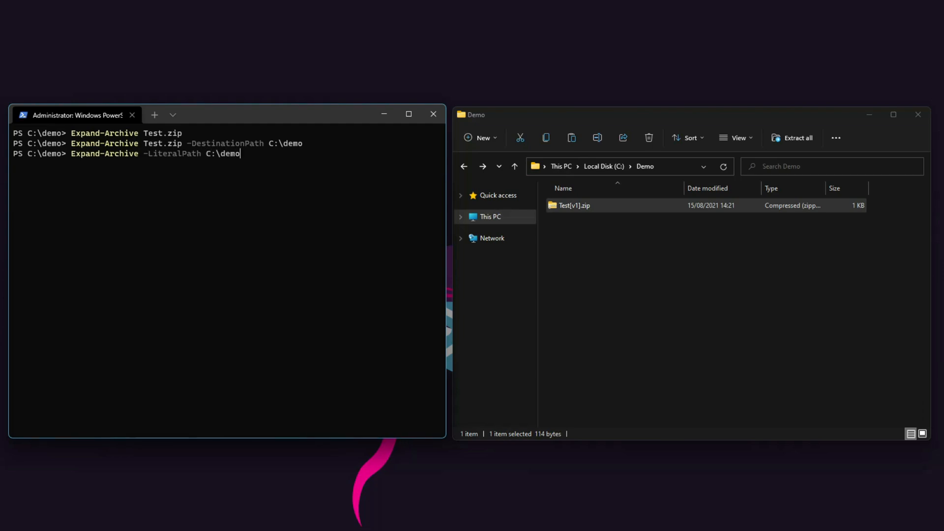
pyautogui.write('\\Test[v1].zip')
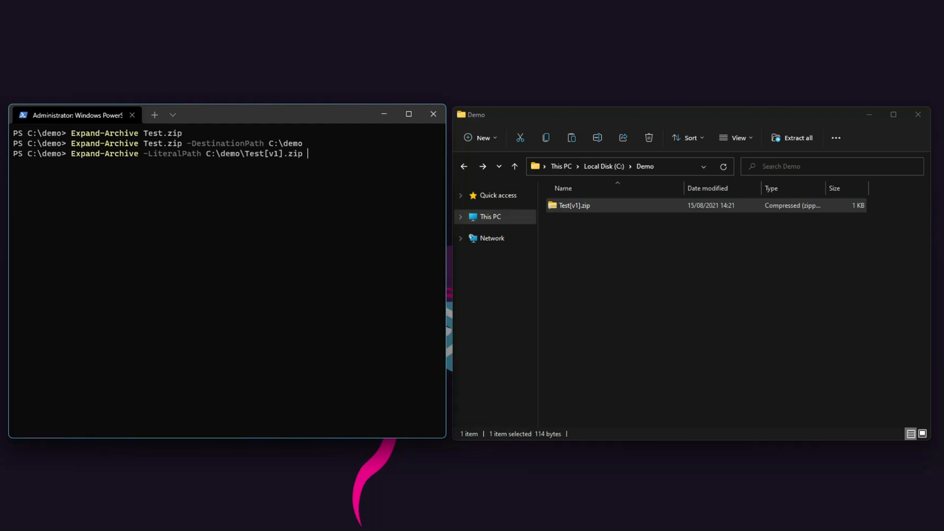
pyautogui.write('-DestinationPath C:\\demo')
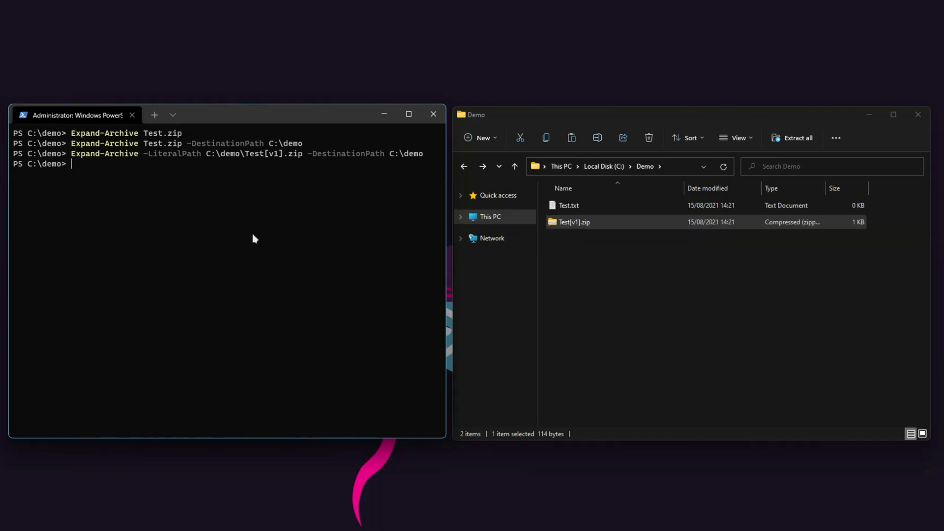
pyautogui.write('Expand-Archive -LiteralPath C:\\demo\\Test[v1].zip -DestinationPath C:\\demo')
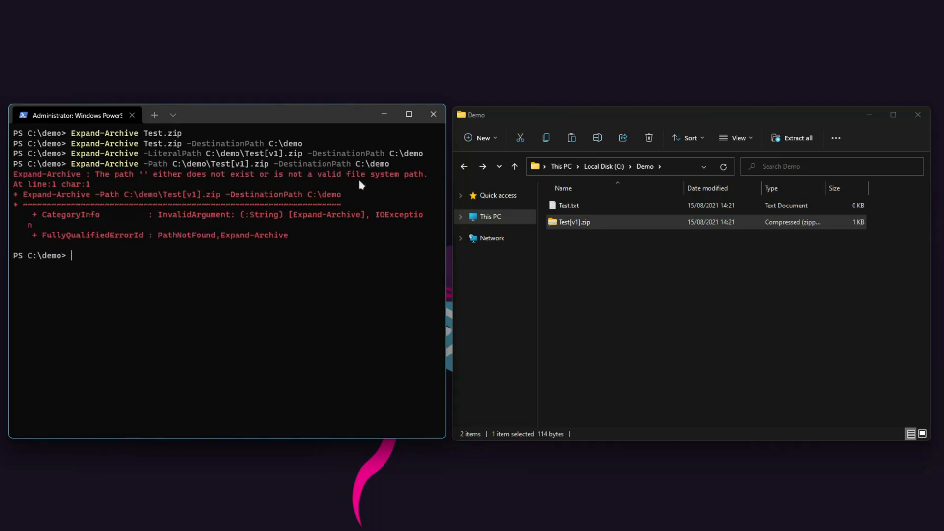
pyautogui.moveTo(326, 270)
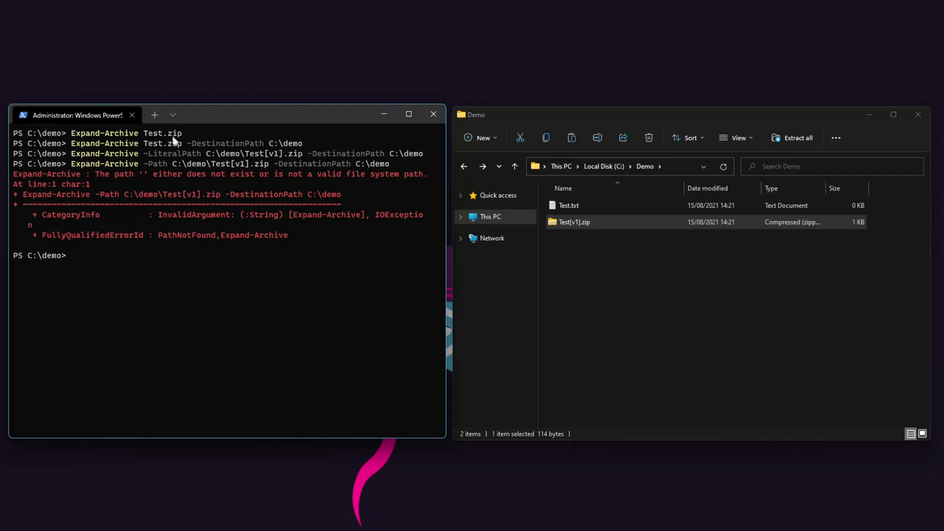
pyautogui.moveTo(209, 139)
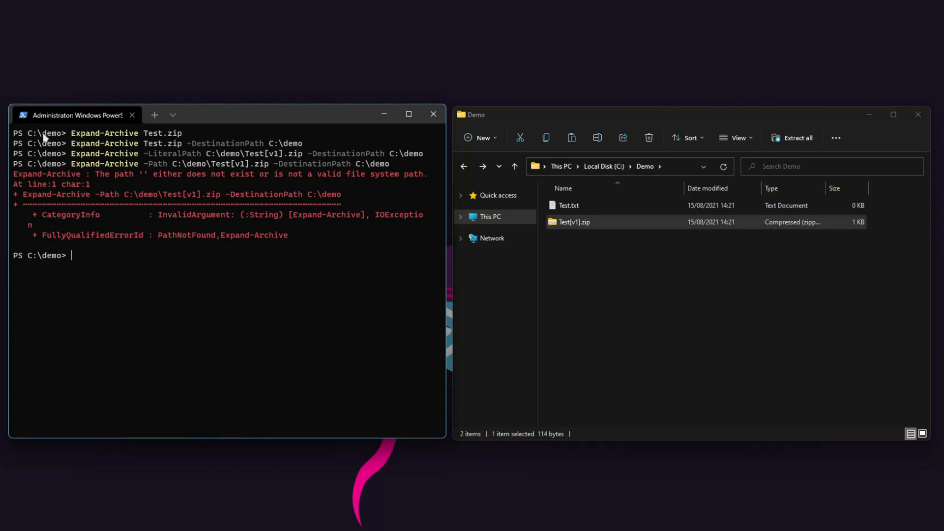
pyautogui.moveTo(172, 279)
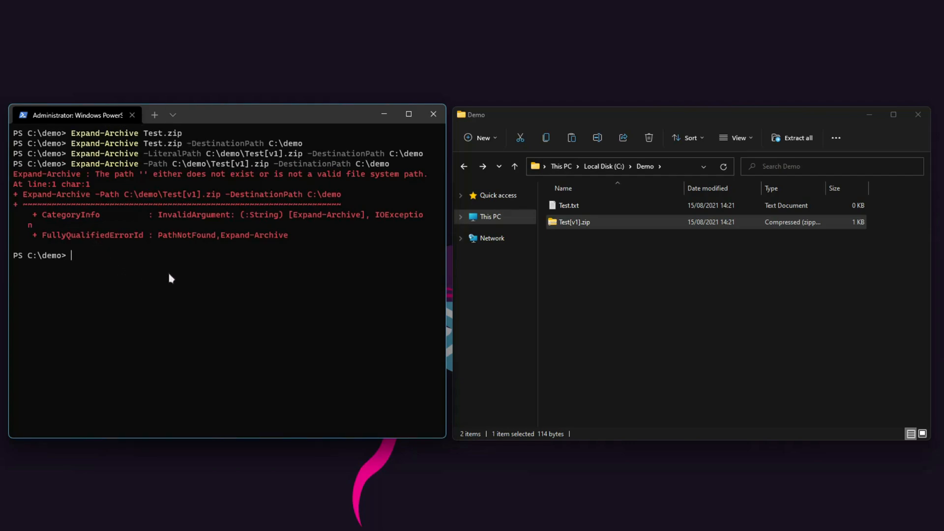
# - Move up with cd .., type Expand-Archive C:\demo\Test.zip, and reset Demo to only Test.zip
pyautogui.write('cd ..')
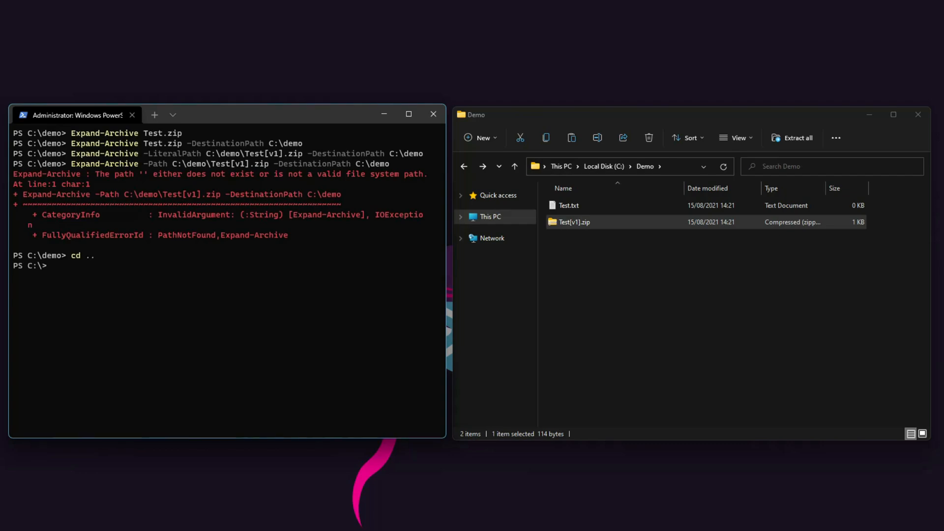
pyautogui.write('ex')
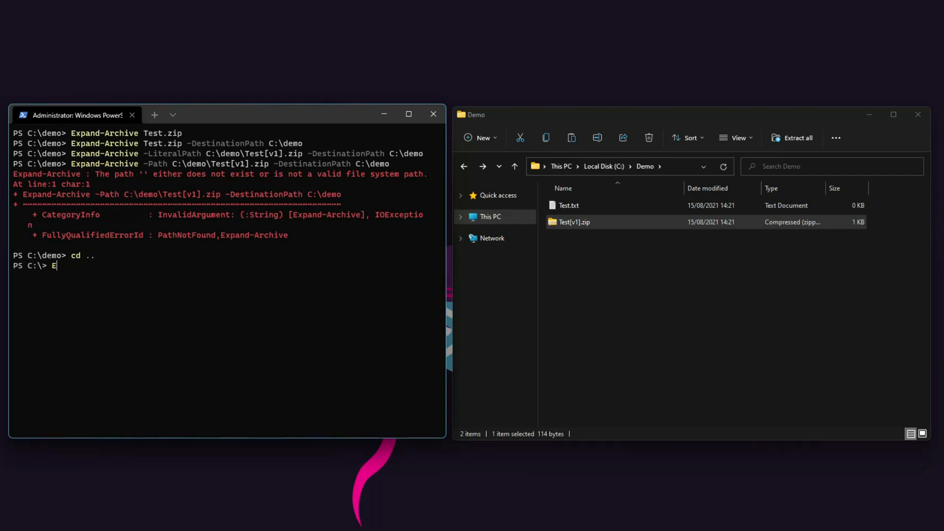
pyautogui.write('xpand-Archive')
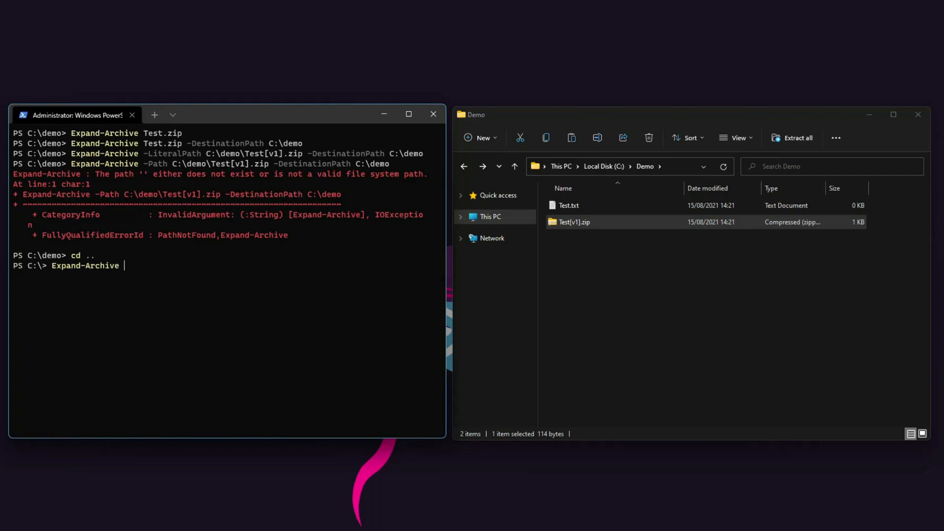
pyautogui.write('C:\\demo\\test.zip')
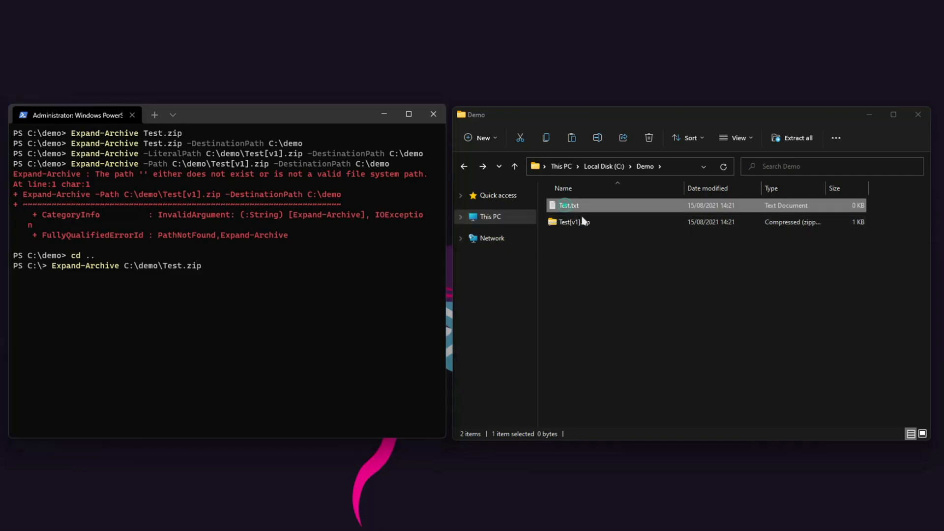
pyautogui.rightClick(569, 223)
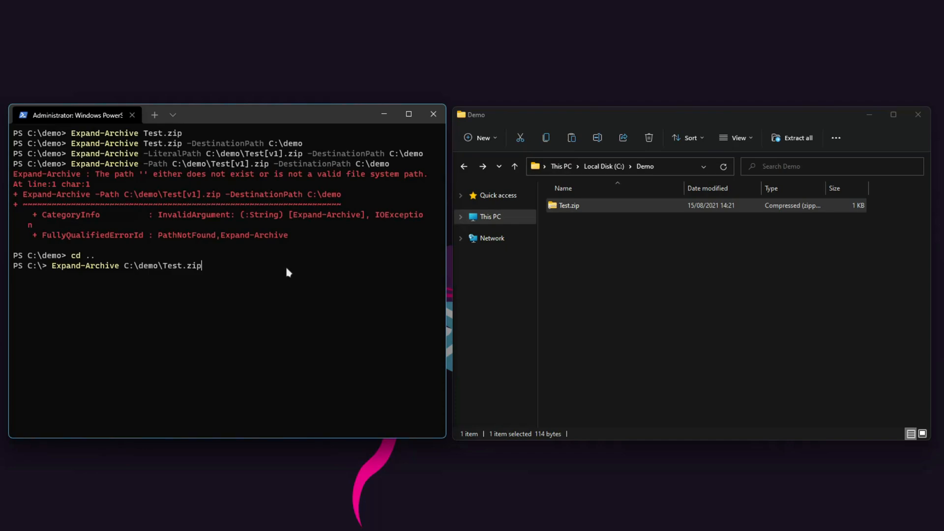
pyautogui.moveTo(217, 272)
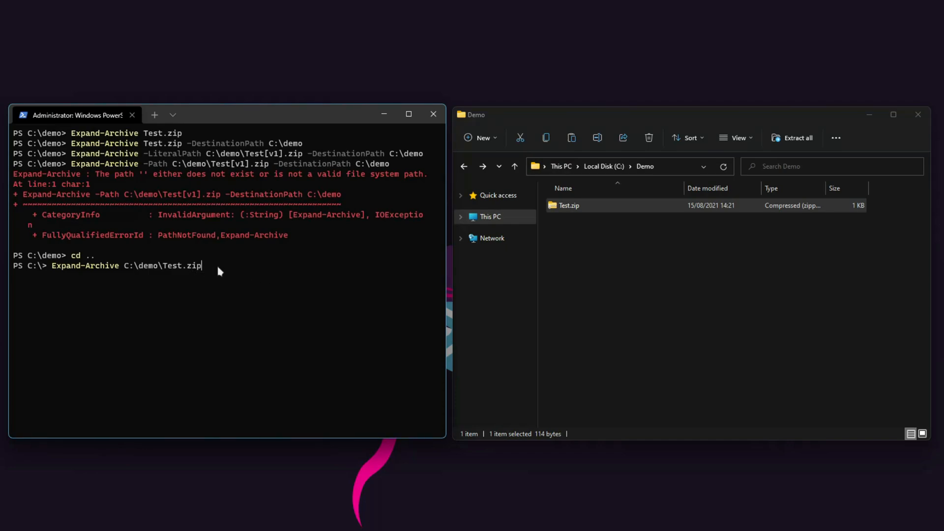
pyautogui.moveTo(264, 255)
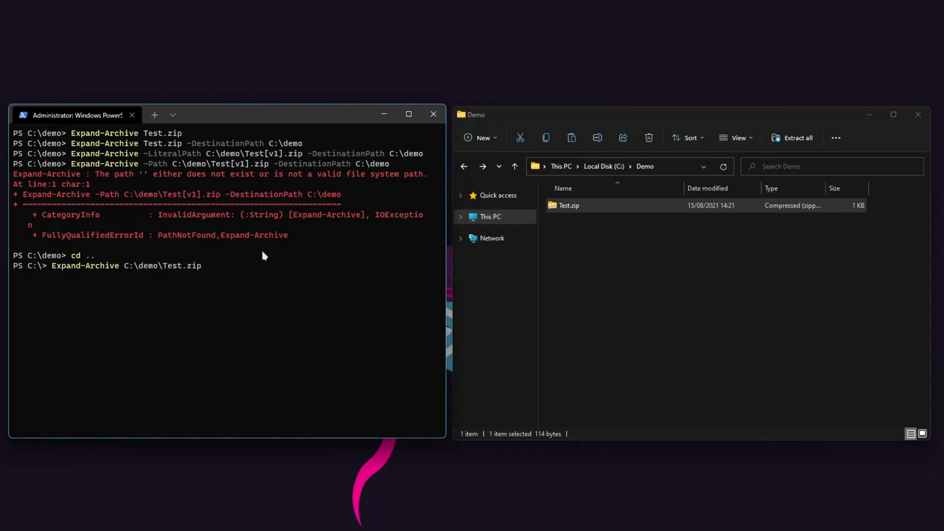
# - Append -DestinationPath C:\demo and run the extraction so Test.txt appears beside Test.zip
pyautogui.write('-DestinationPath C:\\')
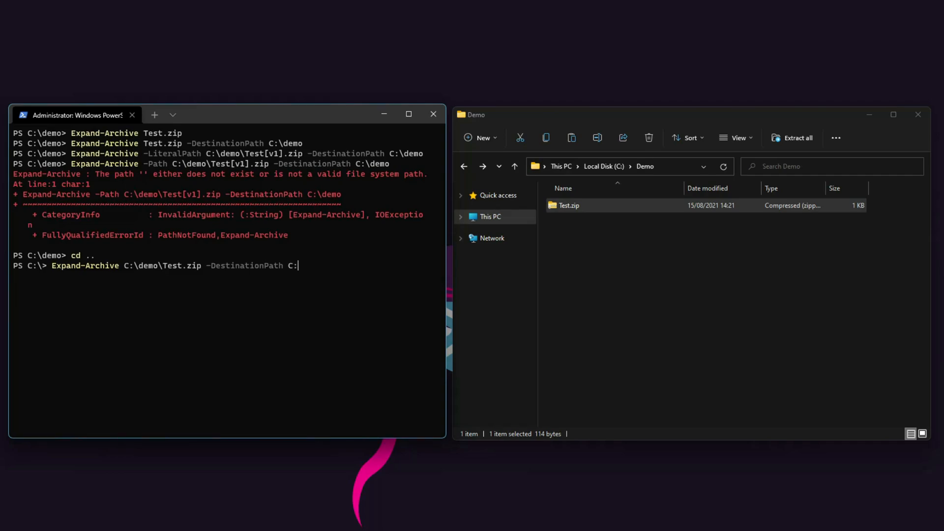
pyautogui.write('demo')
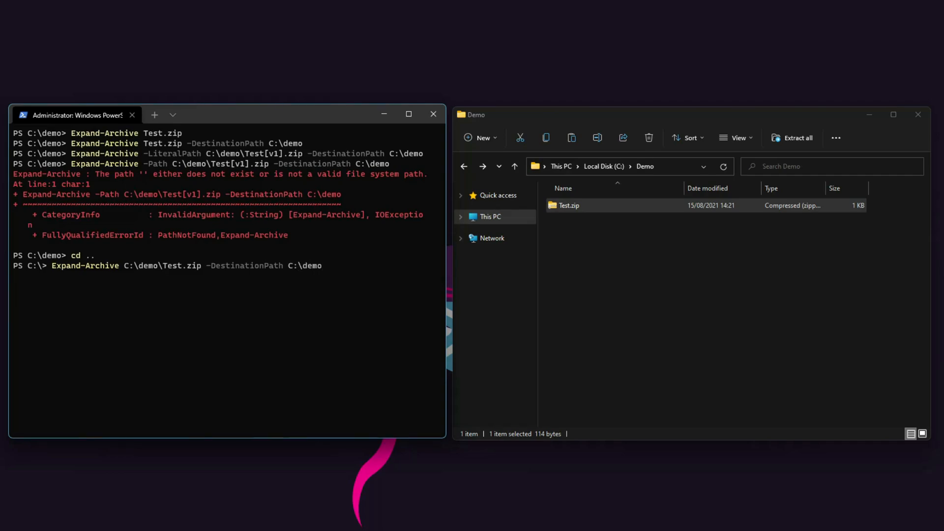
pyautogui.press('Enter')
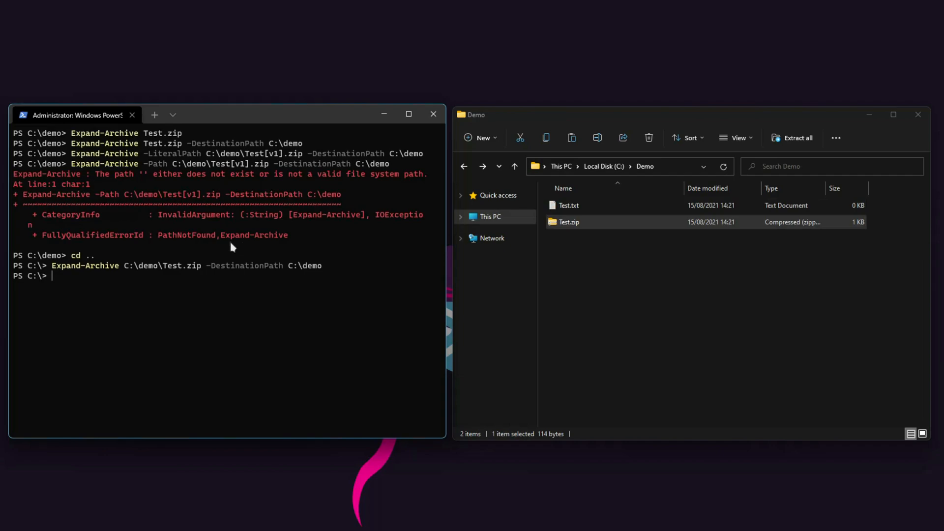
pyautogui.click(569, 206)
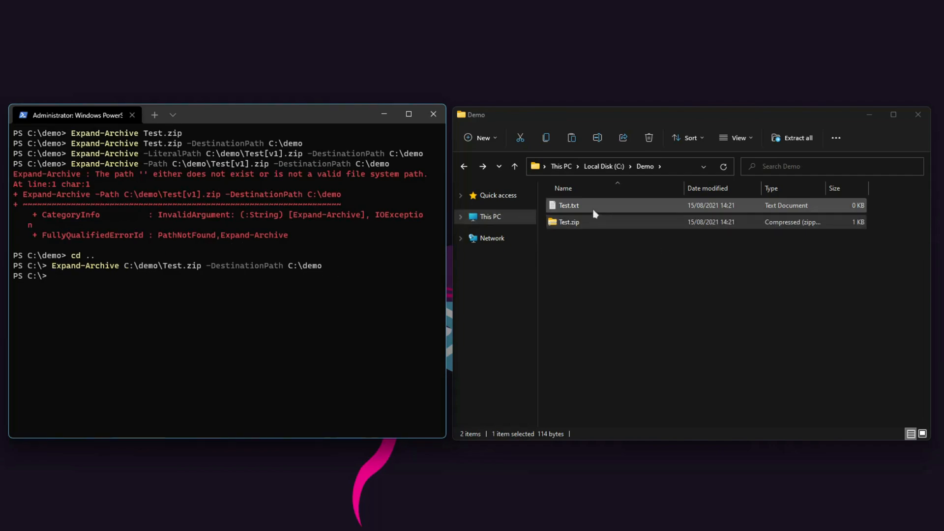